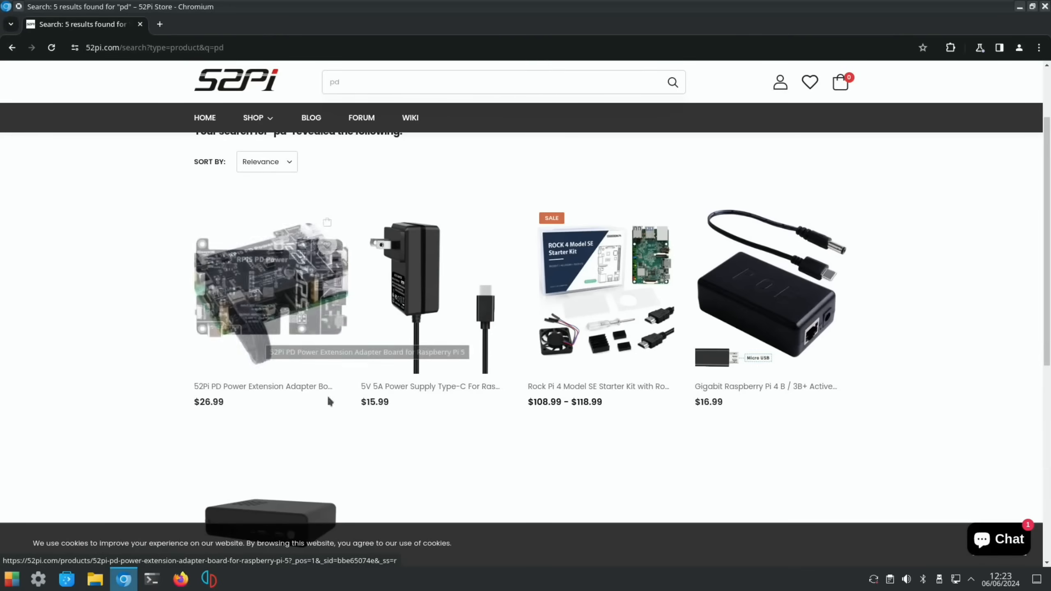
{"action": "mouse_move", "coordinate": [240, 324]}
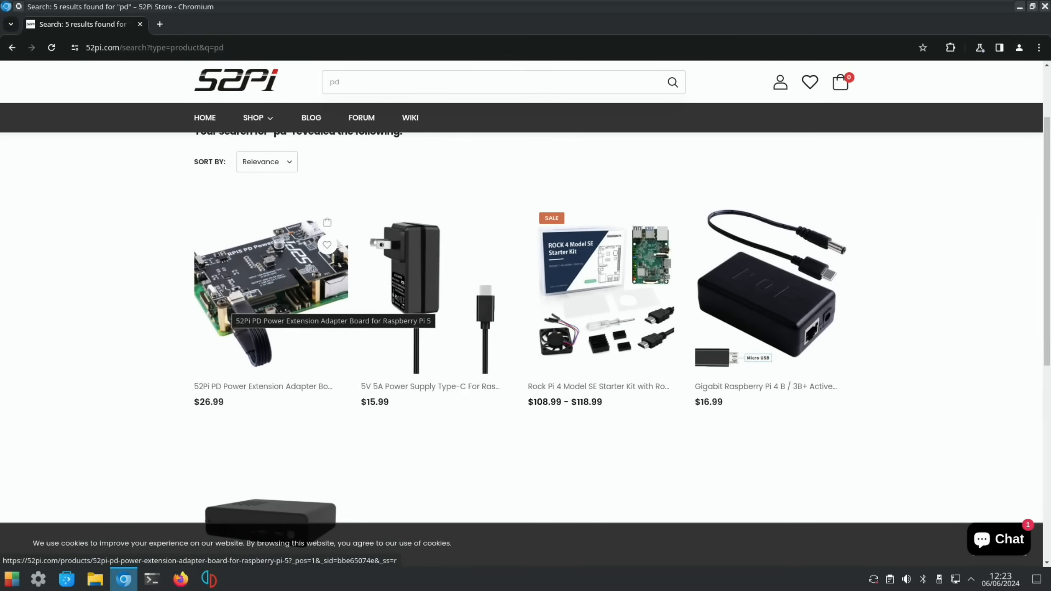
Step: Open the 52Pi PD Power Extension Adapter Board for Raspberry Pi 5 from the 'pd' search results
{"action": "left_click", "coordinate": [270, 291]}
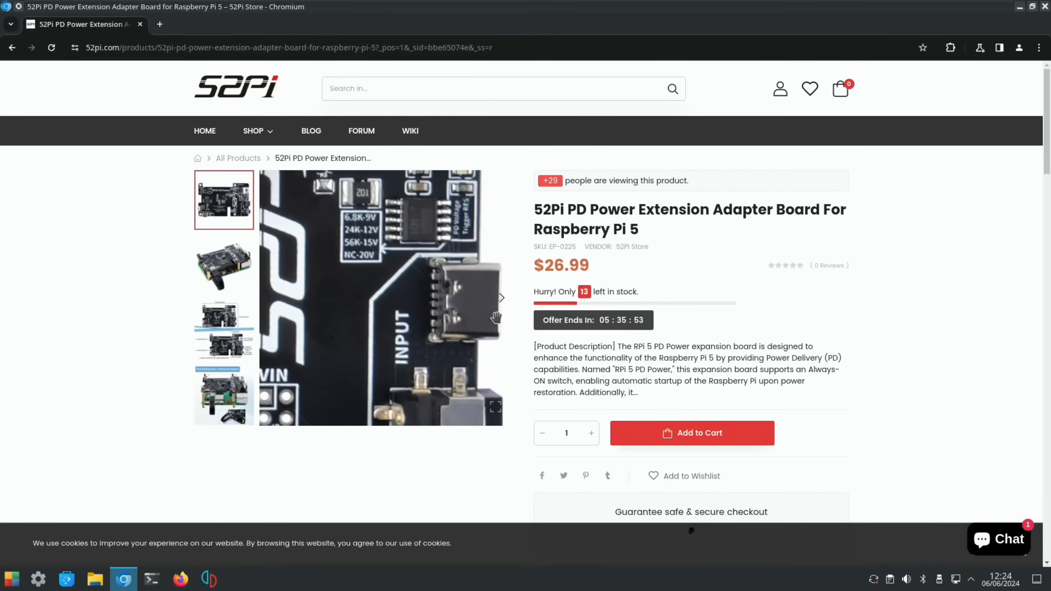
Step: Browse the input/output spec close-ups, ending on the photo of the board mounted on a Raspberry Pi 5
{"action": "left_click", "coordinate": [501, 297]}
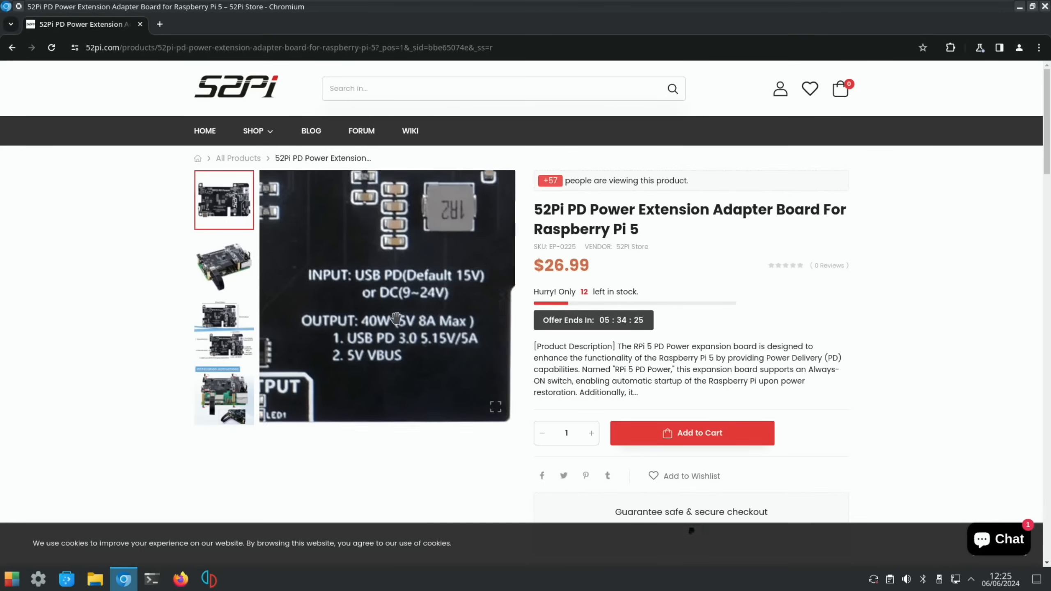
{"action": "left_click", "coordinate": [223, 264]}
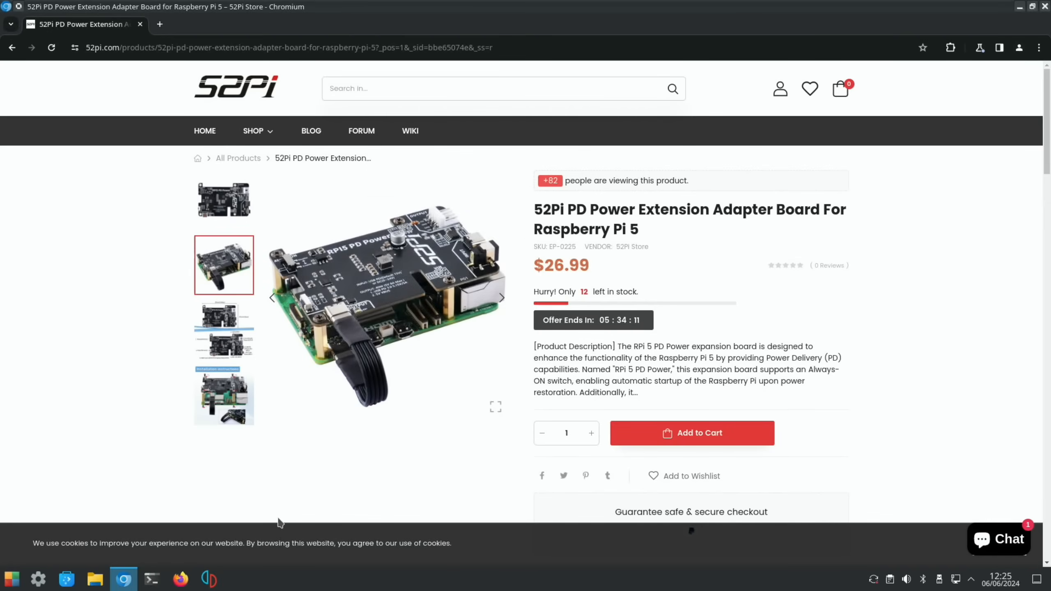
Step: Scroll down to the Description tab and Product Features list, including the Always-ON switch and automatic startup
{"action": "scroll", "scroll_direction": "down", "scroll_amount": 3}
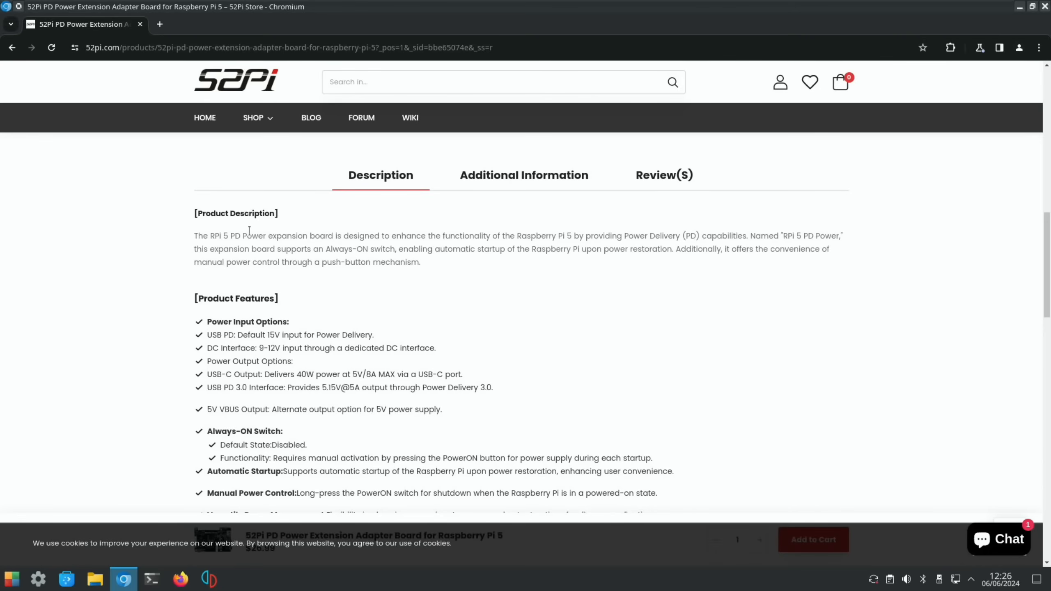
{"action": "mouse_move", "coordinate": [420, 239]}
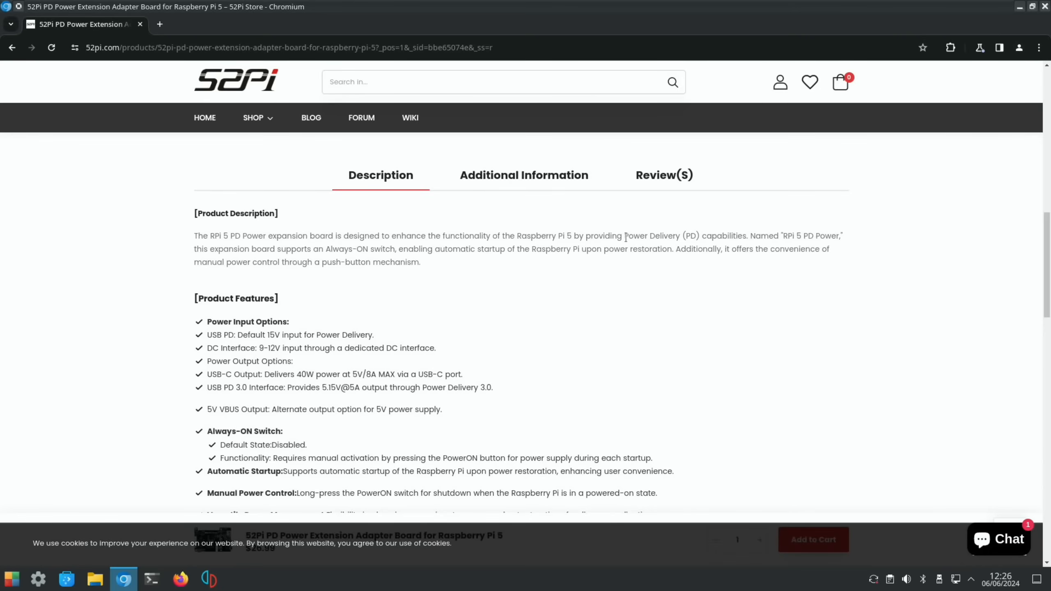
{"action": "mouse_move", "coordinate": [740, 235]}
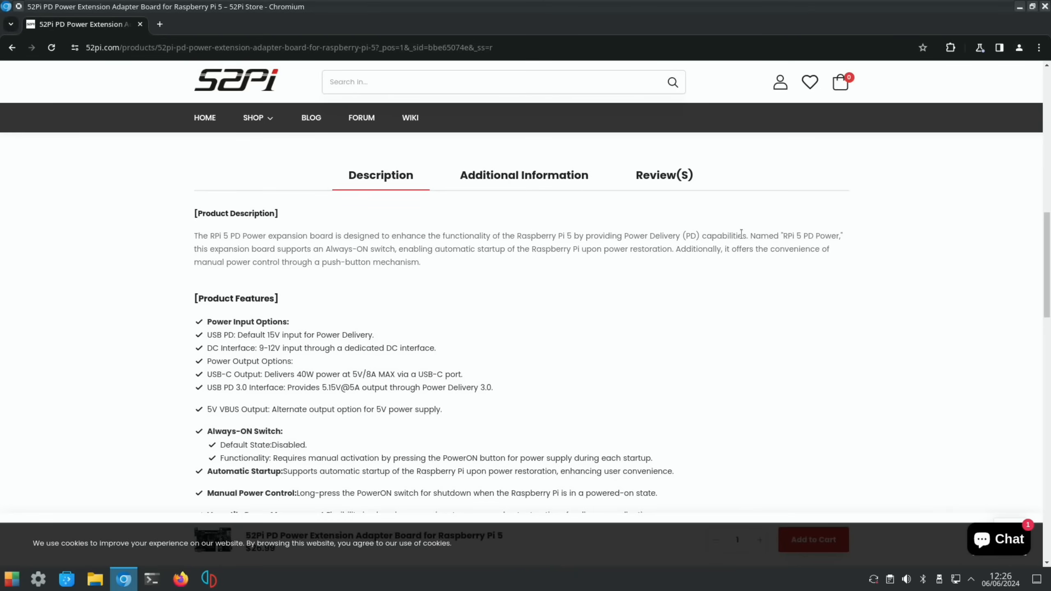
{"action": "mouse_move", "coordinate": [800, 246]}
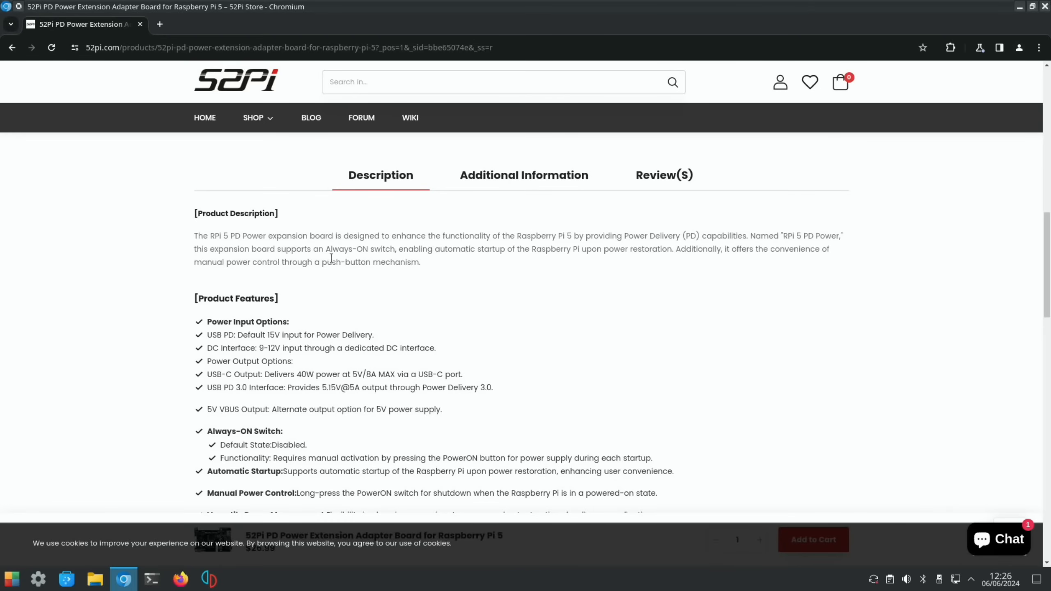
{"action": "mouse_move", "coordinate": [480, 266]}
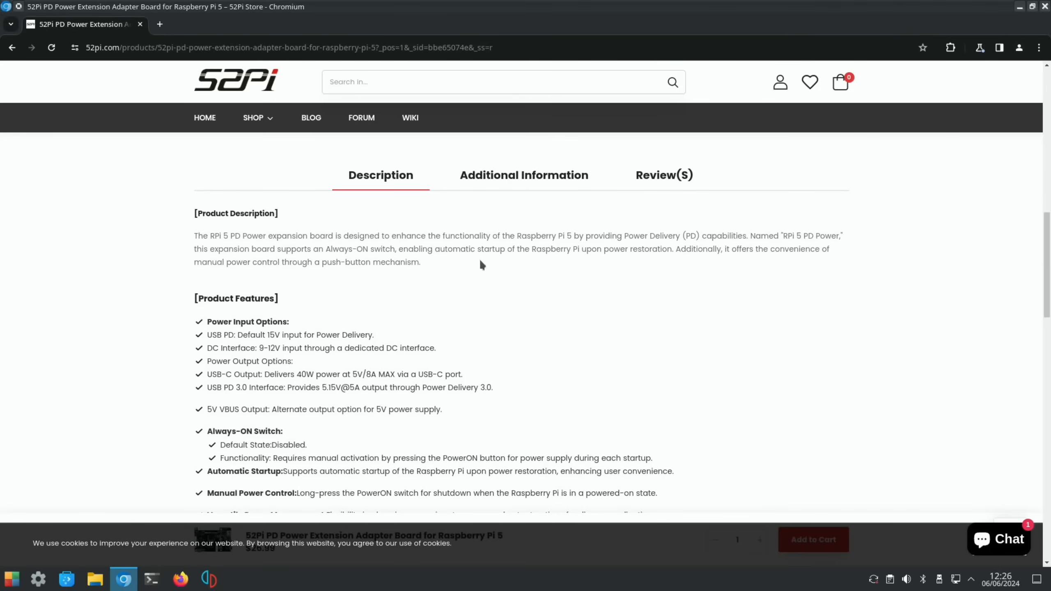
{"action": "scroll", "scroll_direction": "down", "scroll_amount": 3}
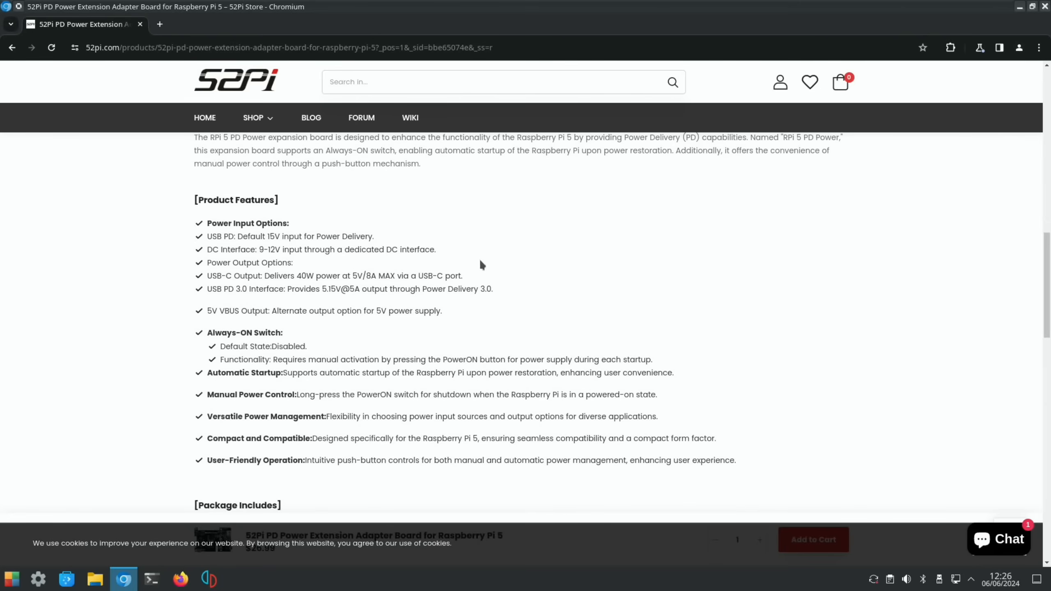
{"action": "mouse_move", "coordinate": [58, 297]}
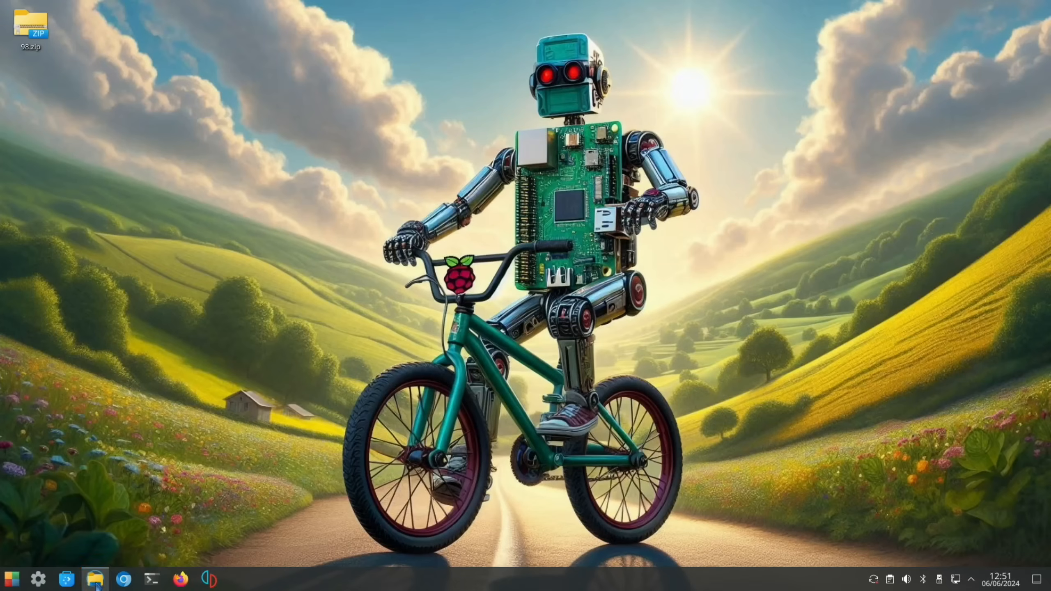
Step: Launch the file manager, go to the Seagate Exp drive, and open 'ps3 games'
{"action": "left_click", "coordinate": [95, 578]}
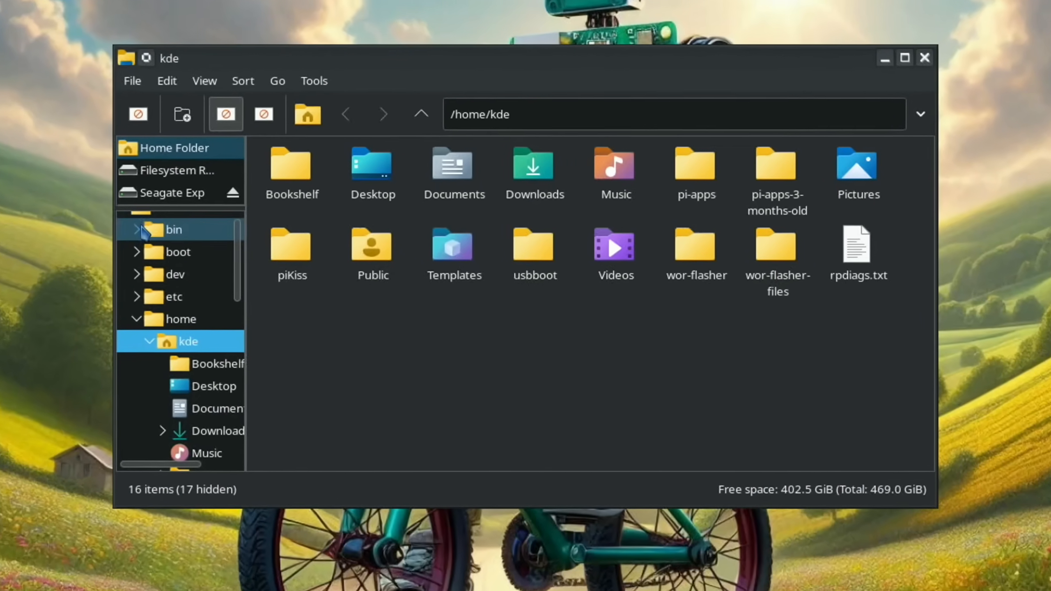
{"action": "left_click", "coordinate": [170, 192]}
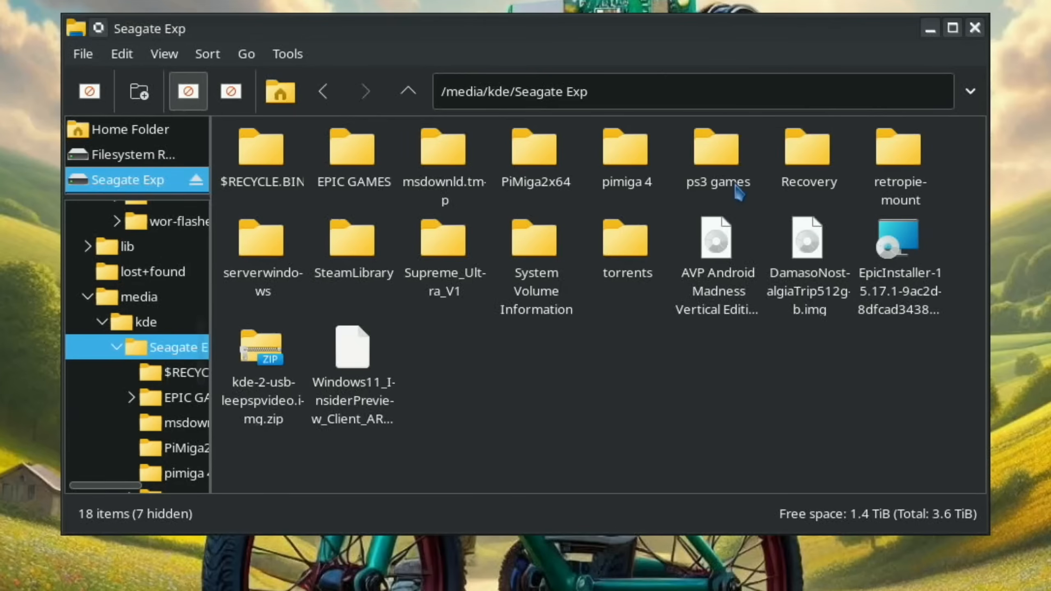
{"action": "double_click", "coordinate": [715, 147]}
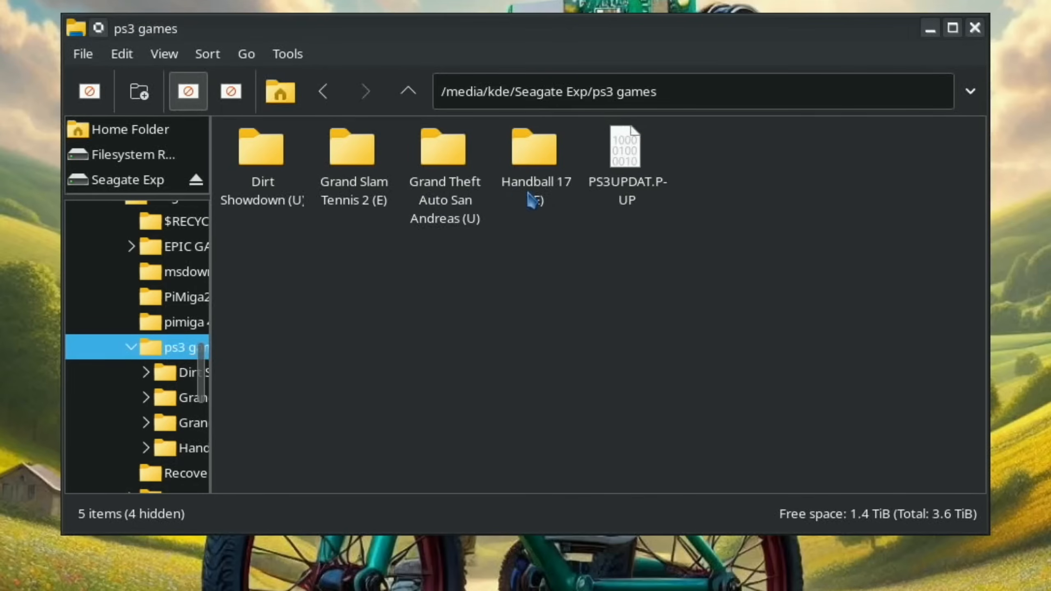
Step: Copy PS3_GAME from Dirt Showdown (U) to the desktop and dismiss the notification after 26 files copy
{"action": "double_click", "coordinate": [262, 148]}
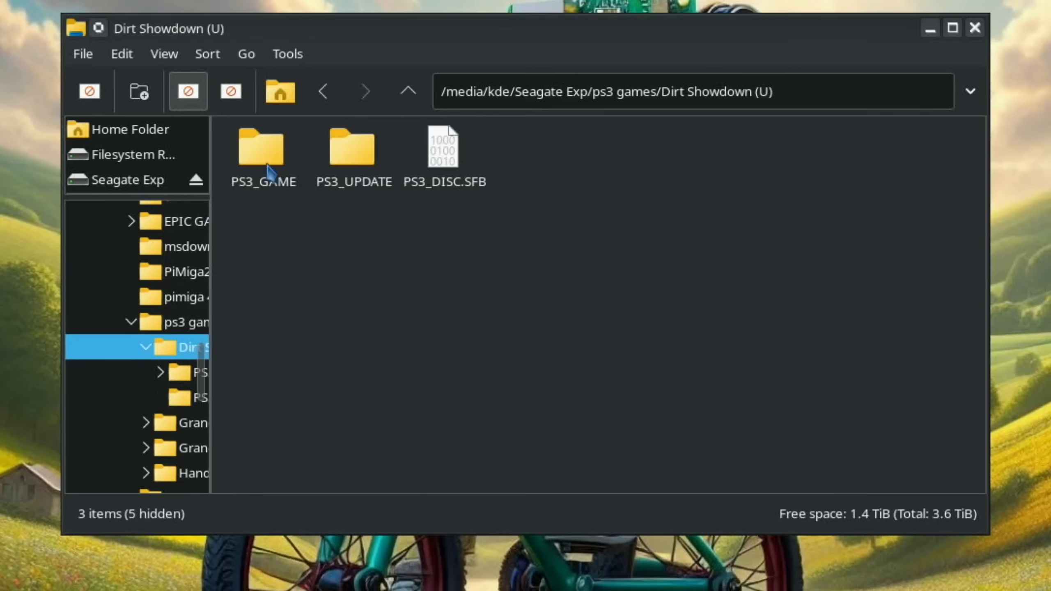
{"action": "right_click", "coordinate": [262, 147]}
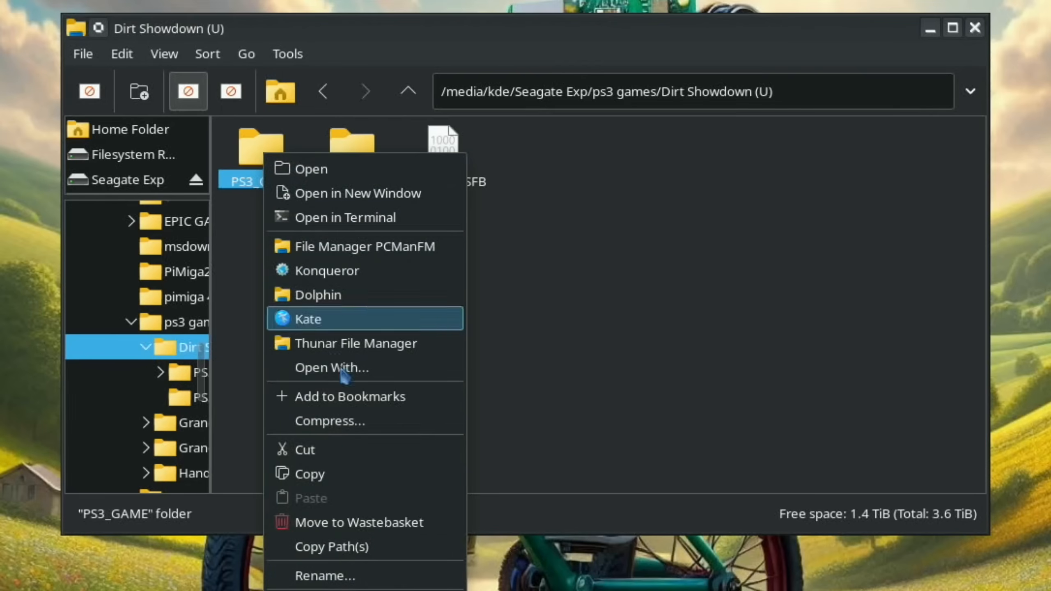
{"action": "left_click", "coordinate": [329, 574]}
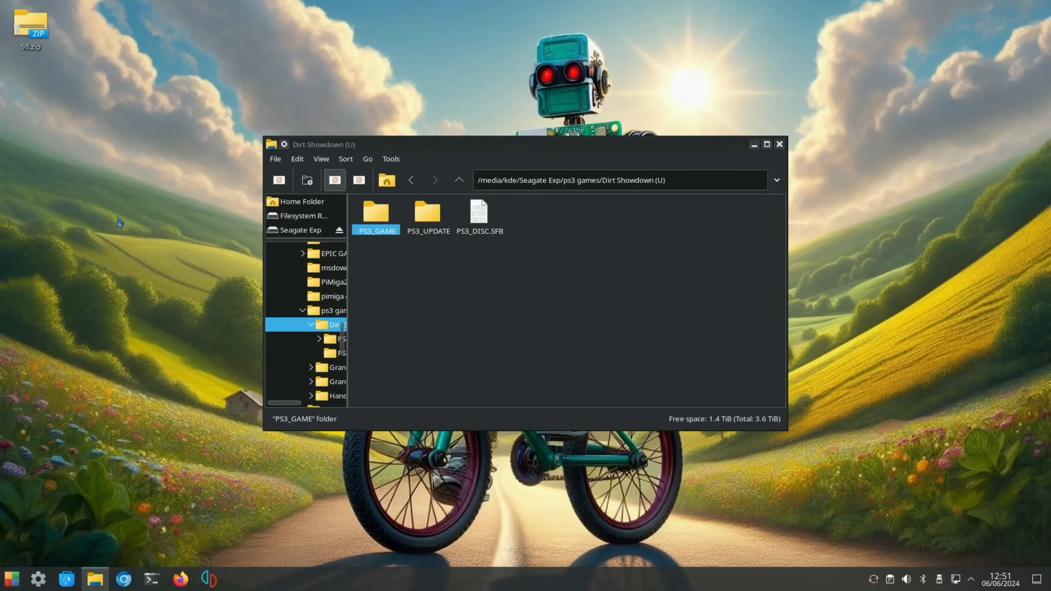
{"action": "right_click", "coordinate": [119, 221]}
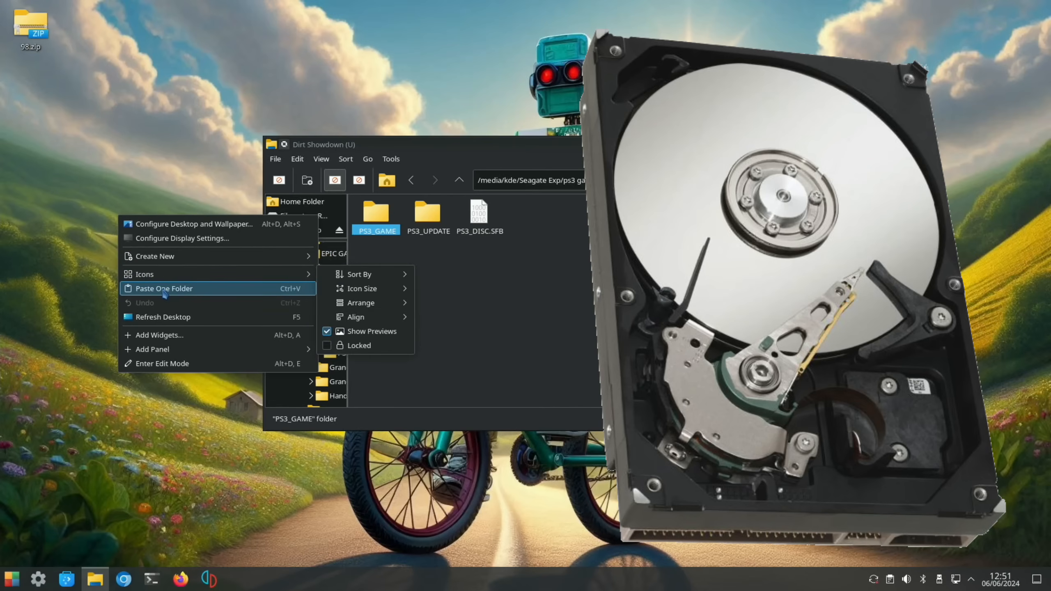
{"action": "left_click", "coordinate": [163, 288]}
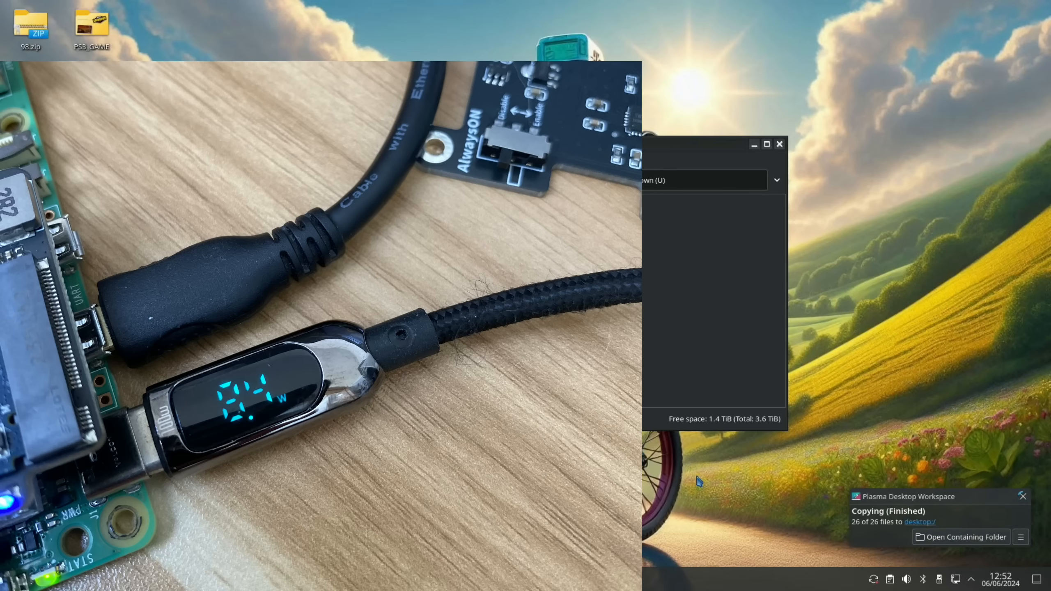
{"action": "left_click", "coordinate": [1021, 496]}
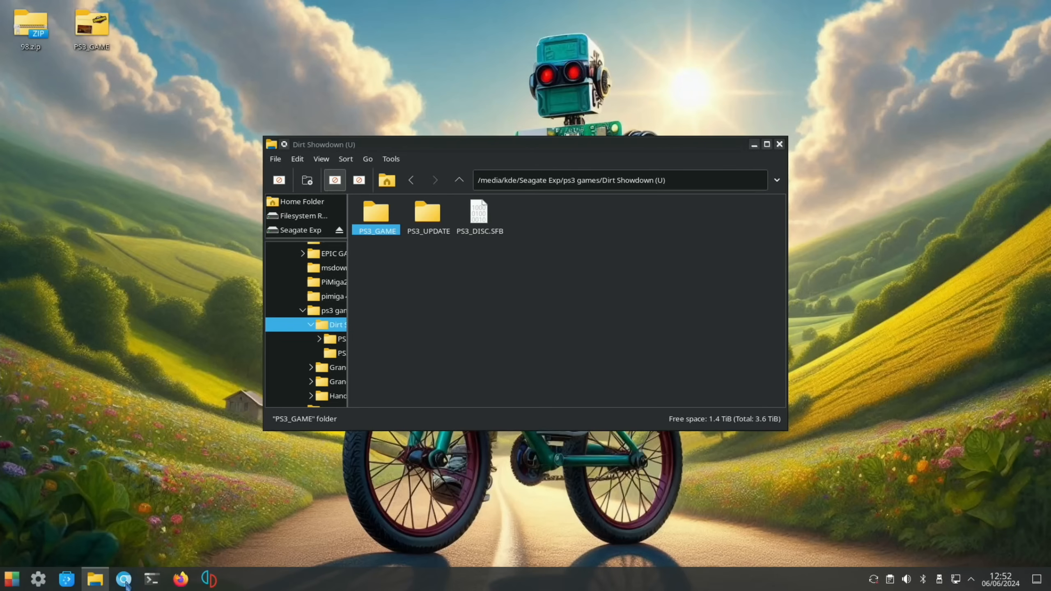
Step: In the browser, scroll the Raspberry Pi docs to the Maximum power output table for Raspberry Pi 5 USB limits
{"action": "left_click", "coordinate": [123, 579]}
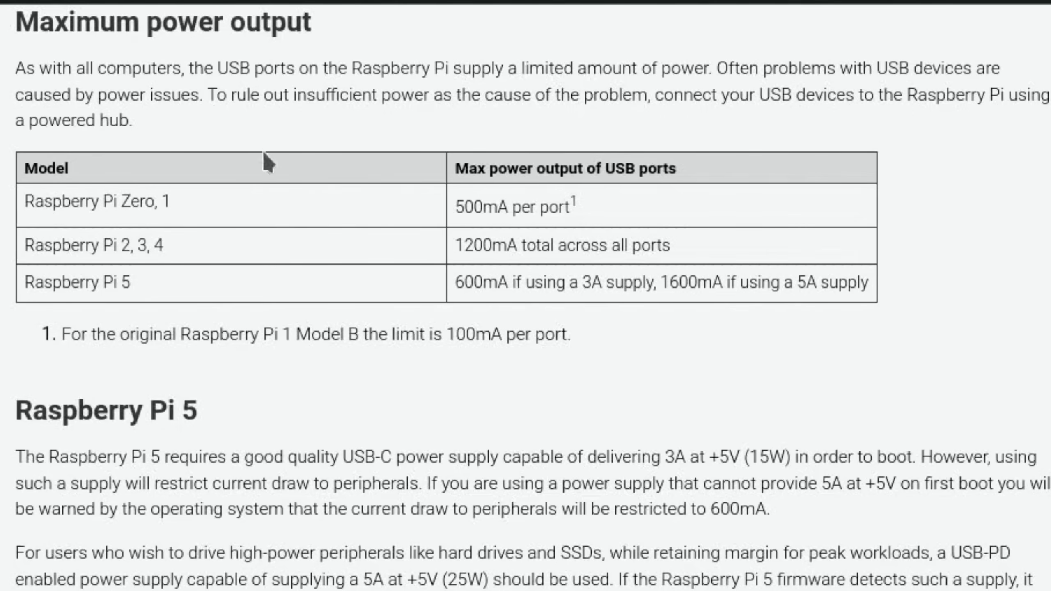
{"action": "mouse_move", "coordinate": [368, 316]}
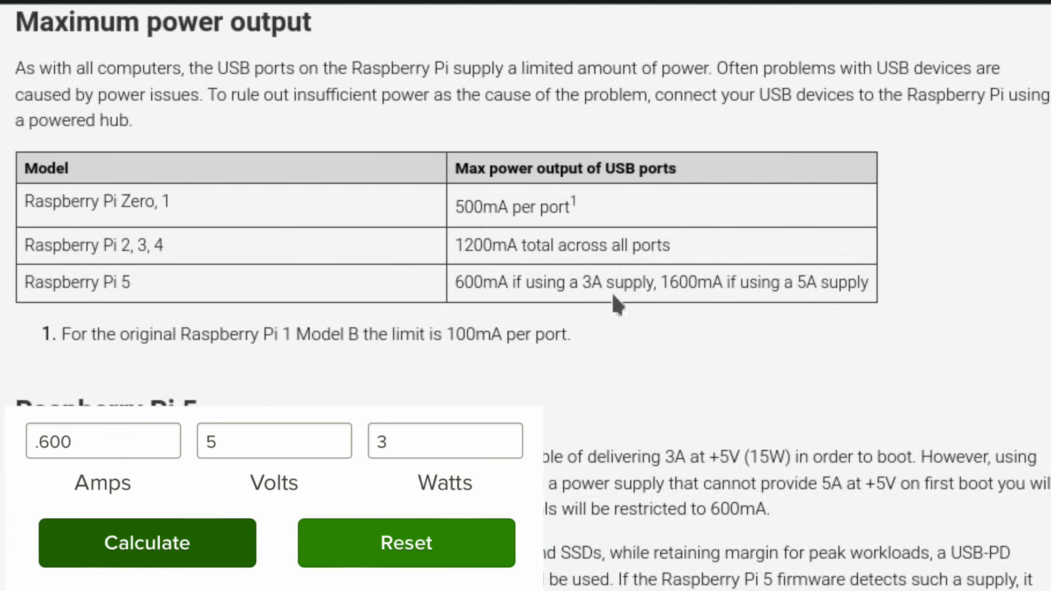
{"action": "mouse_move", "coordinate": [497, 305]}
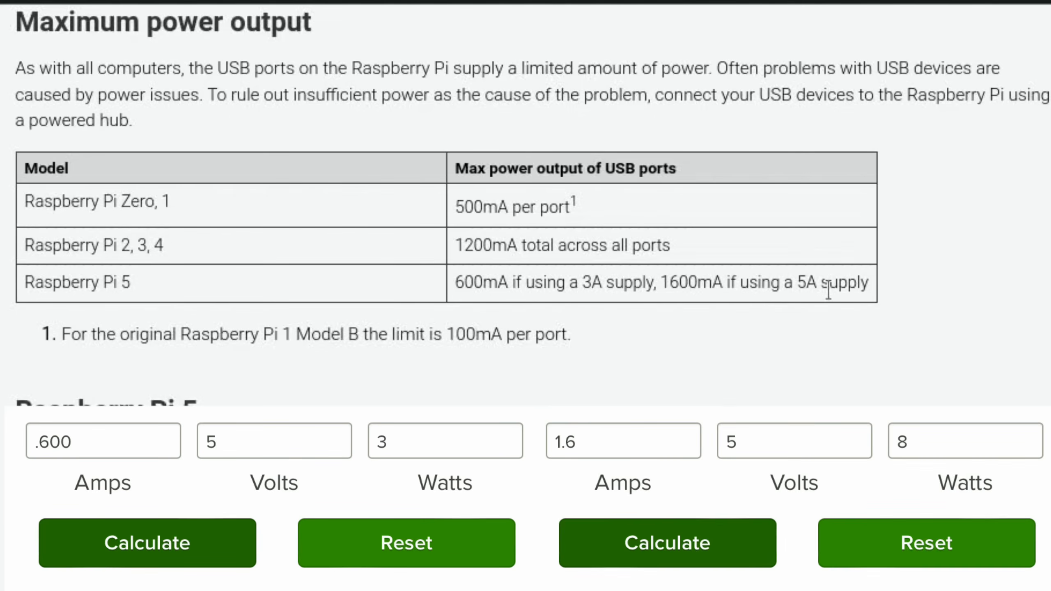
{"action": "scroll", "scroll_direction": "down", "scroll_amount": 3}
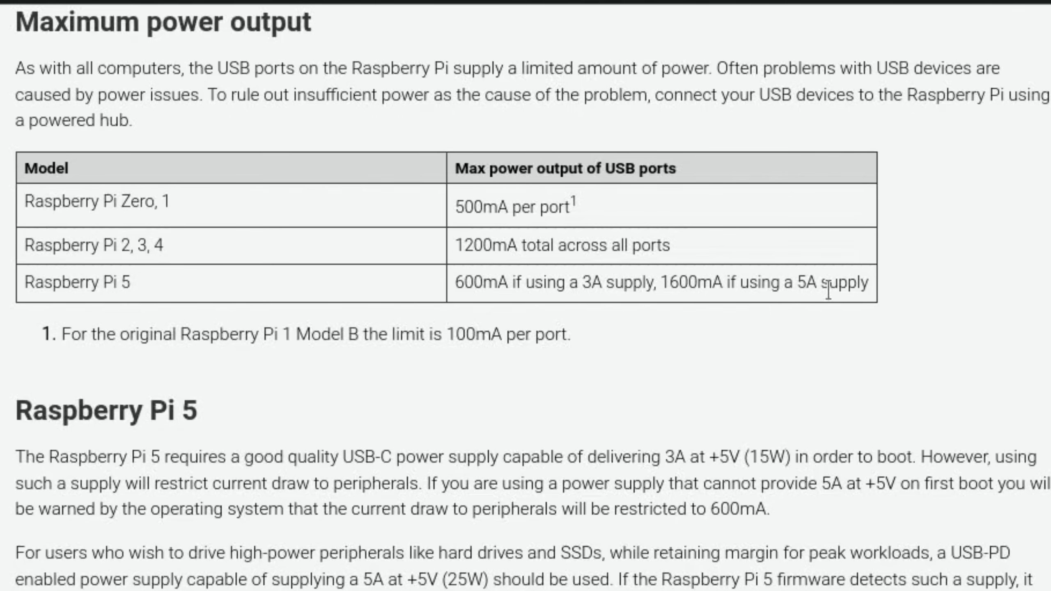
{"action": "left_click", "coordinate": [10, 578]}
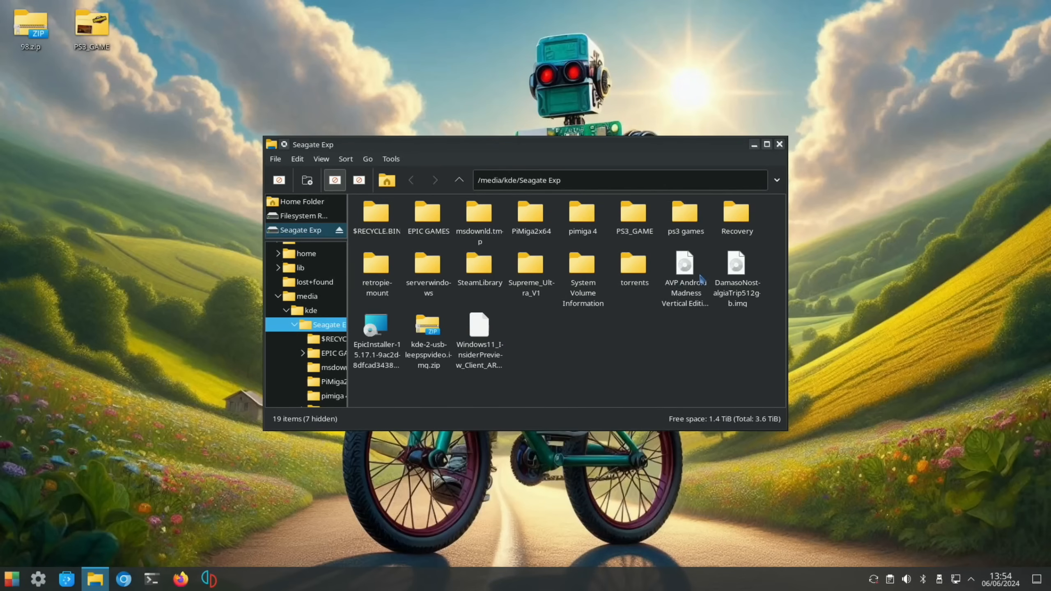
Step: Copy the 119.1 GiB AVP Android Madness disk image and paste it onto the desktop
{"action": "left_click", "coordinate": [684, 276]}
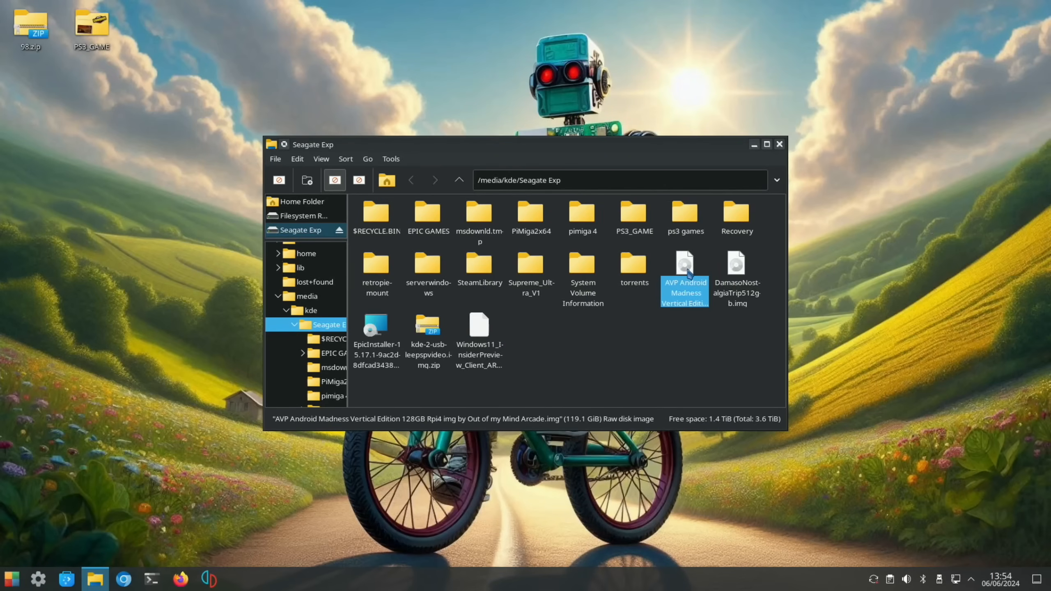
{"action": "right_click", "coordinate": [684, 275]}
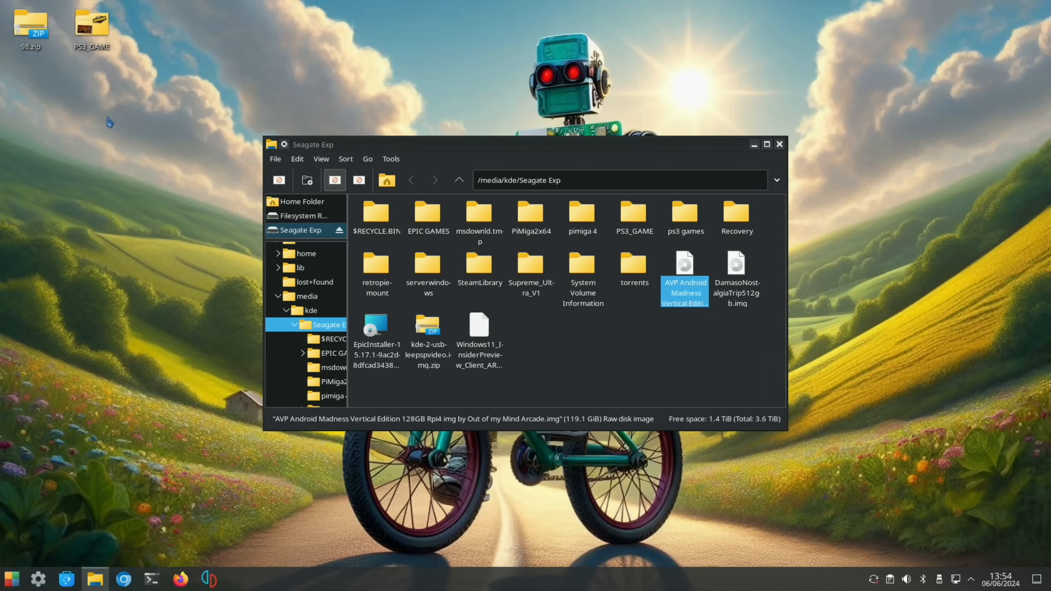
{"action": "right_click", "coordinate": [109, 122]}
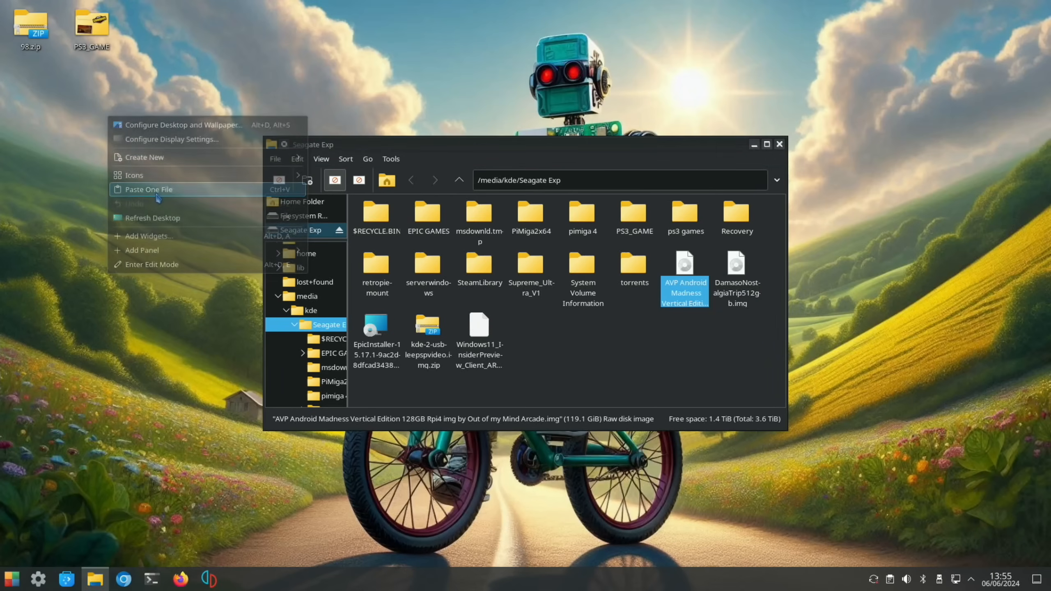
{"action": "left_click", "coordinate": [147, 189]}
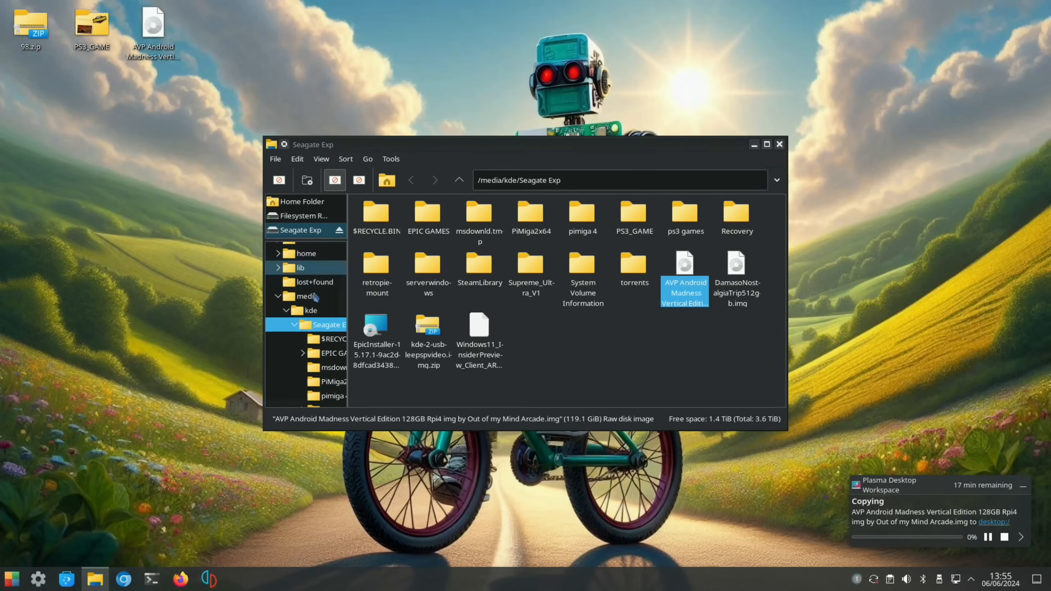